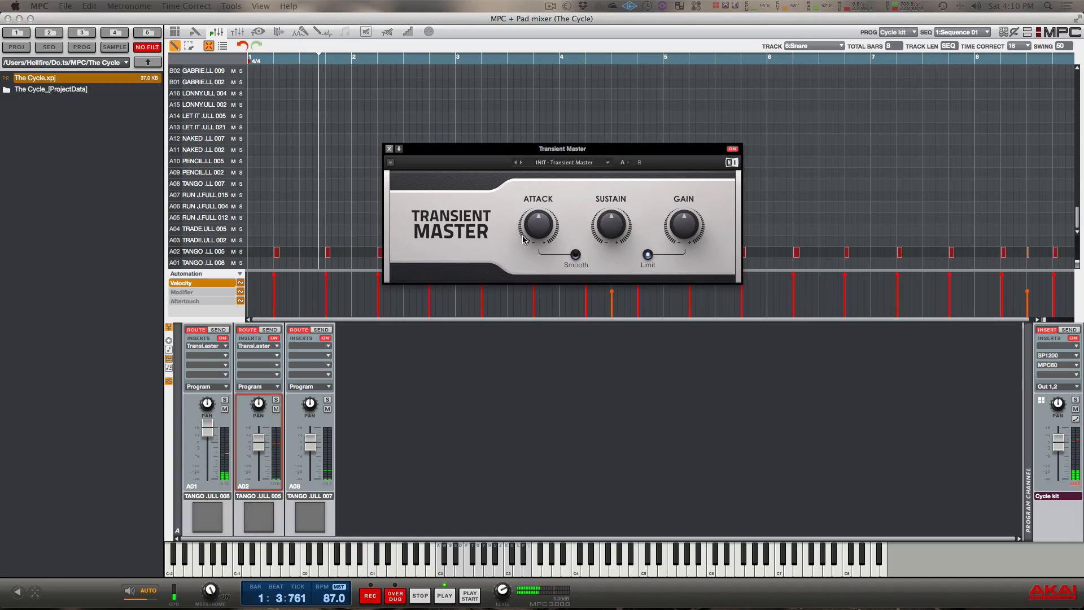
Bring the Transient Master Attack and Sustain knobs down to 0.0% on the snare.
{"action": "left_click", "coordinate": [538, 223]}
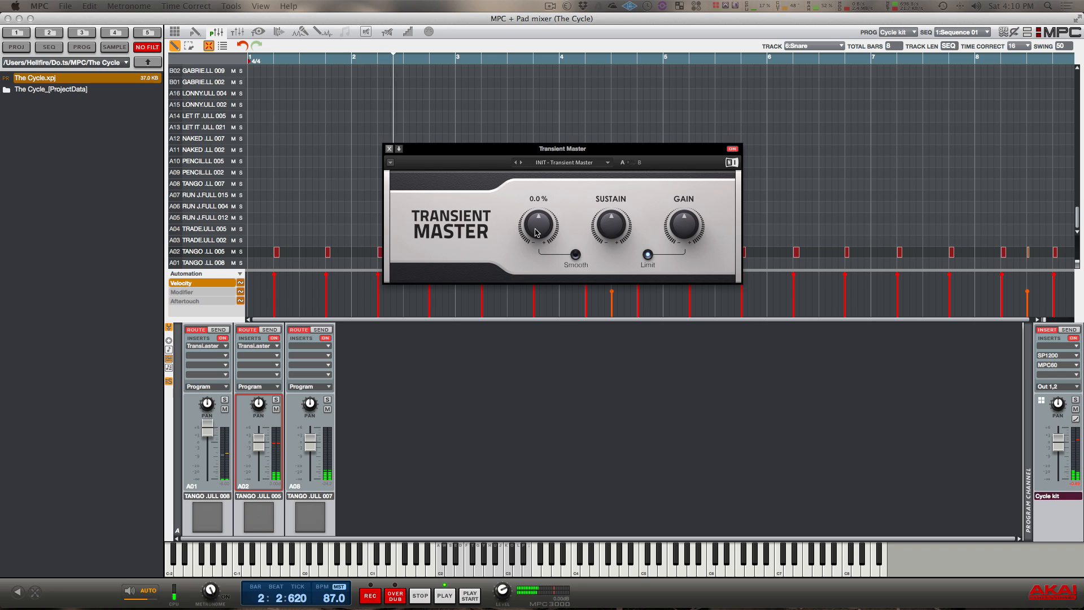
{"action": "left_click_drag", "start_coordinate": [539, 224], "coordinate": [538, 208]}
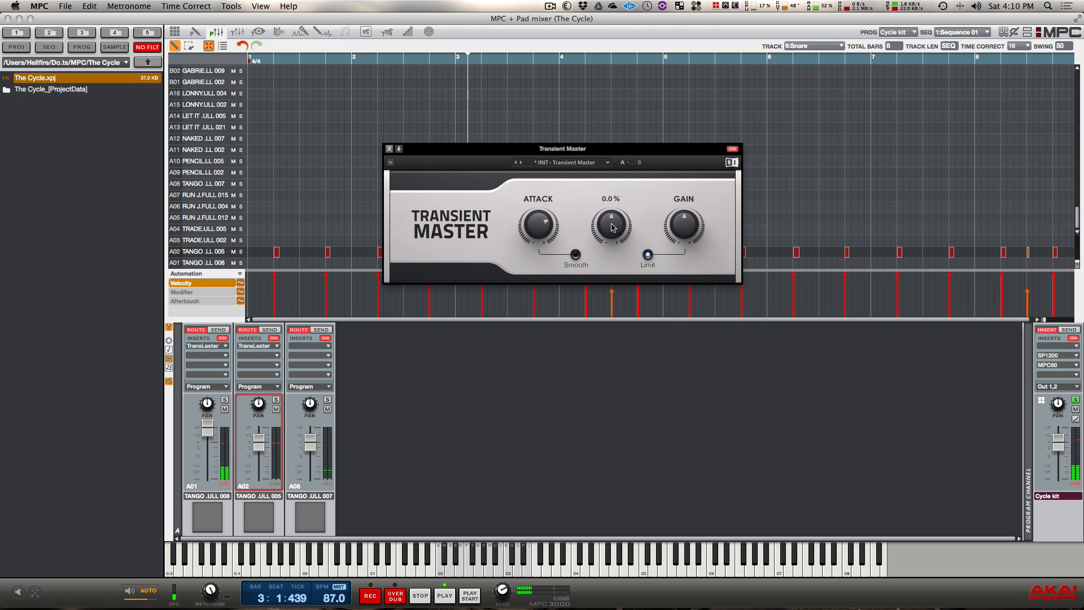
Raise Sustain to 42.0%, then close and reopen Transient Master from the snare's insert slot.
{"action": "left_click_drag", "start_coordinate": [610, 222], "coordinate": [609, 208]}
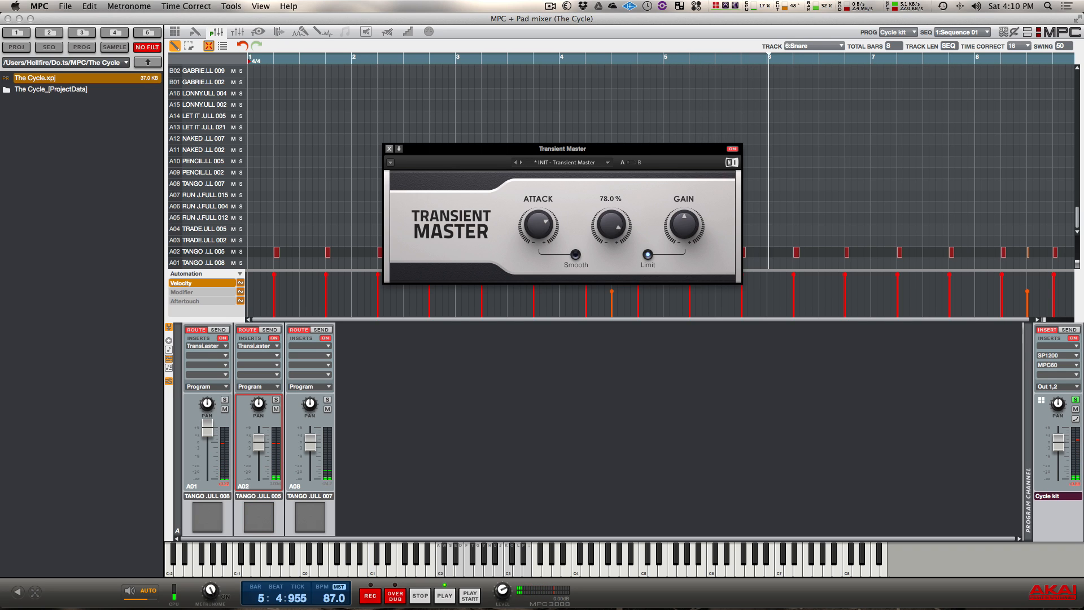
{"action": "left_click_drag", "start_coordinate": [609, 224], "coordinate": [610, 241]}
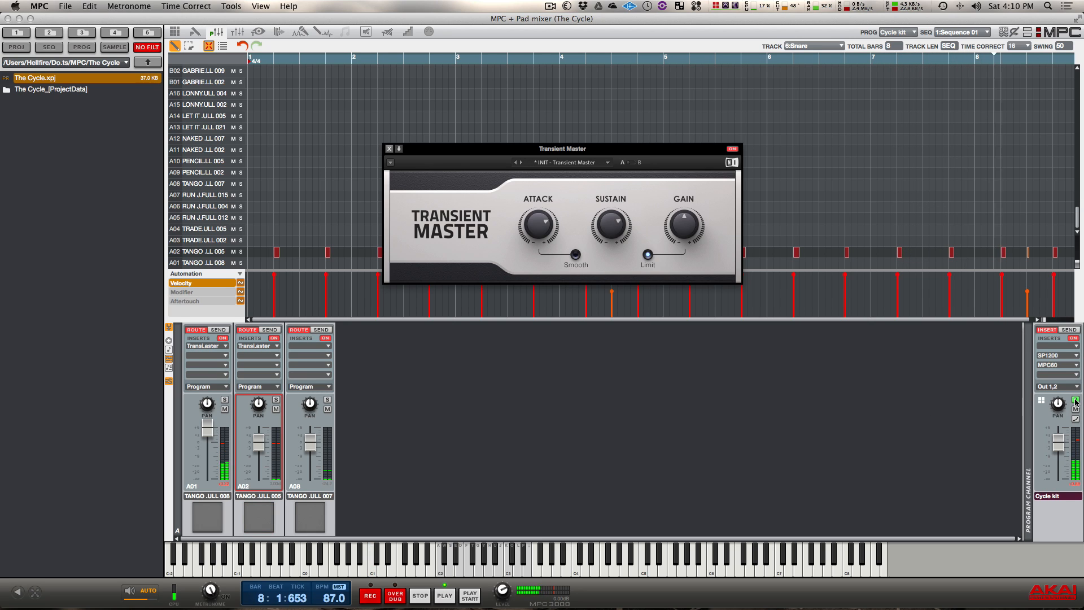
{"action": "left_click", "coordinate": [389, 148]}
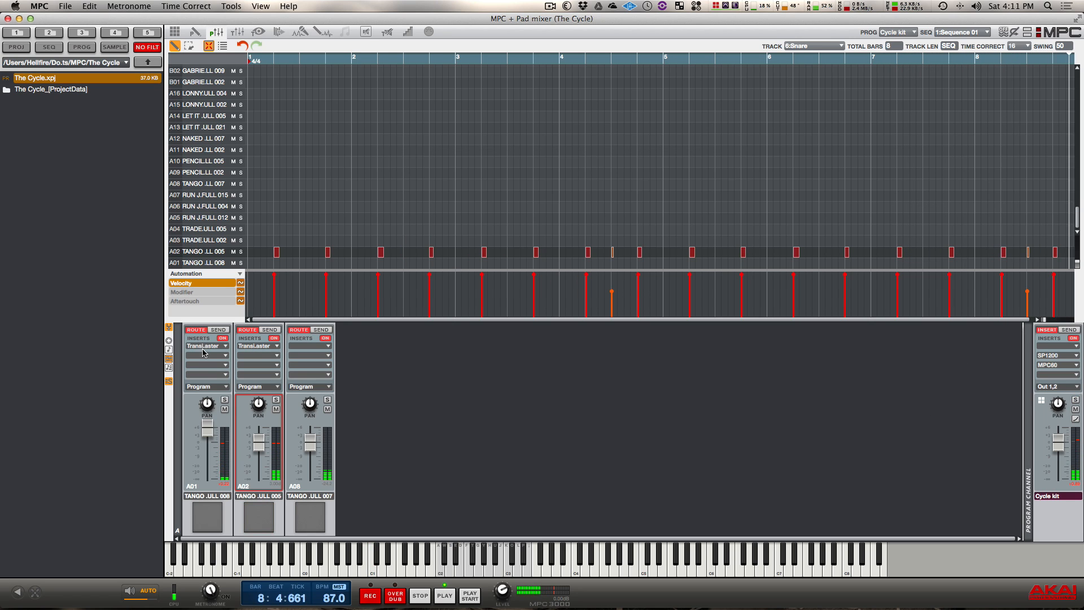
{"action": "left_click", "coordinate": [204, 346]}
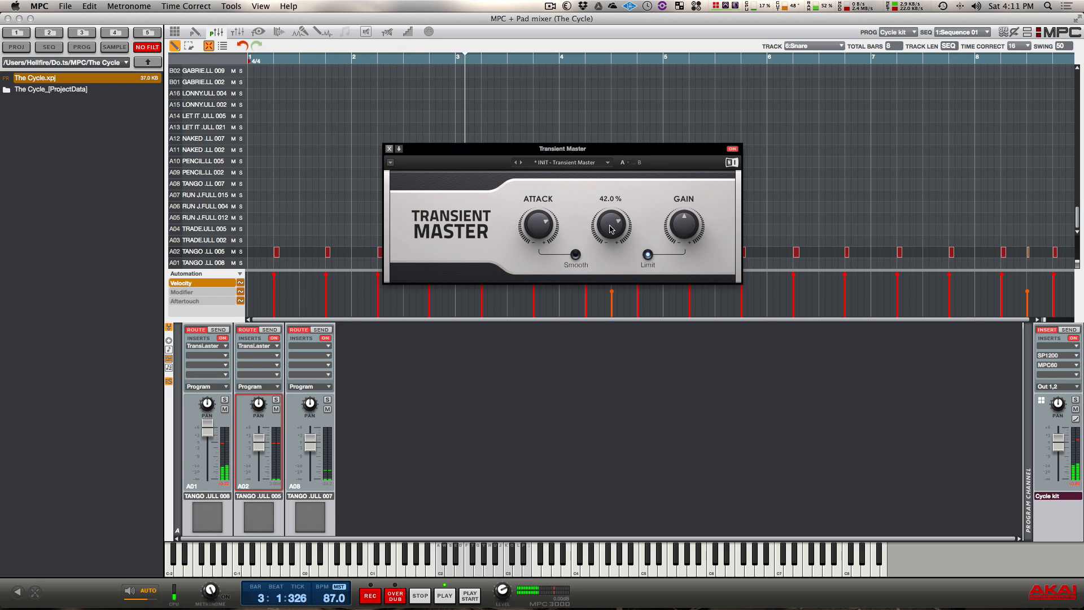
Lower the Transient Master Sustain to about 16%, then further to roughly 13%.
{"action": "left_click_drag", "start_coordinate": [610, 223], "coordinate": [610, 234]}
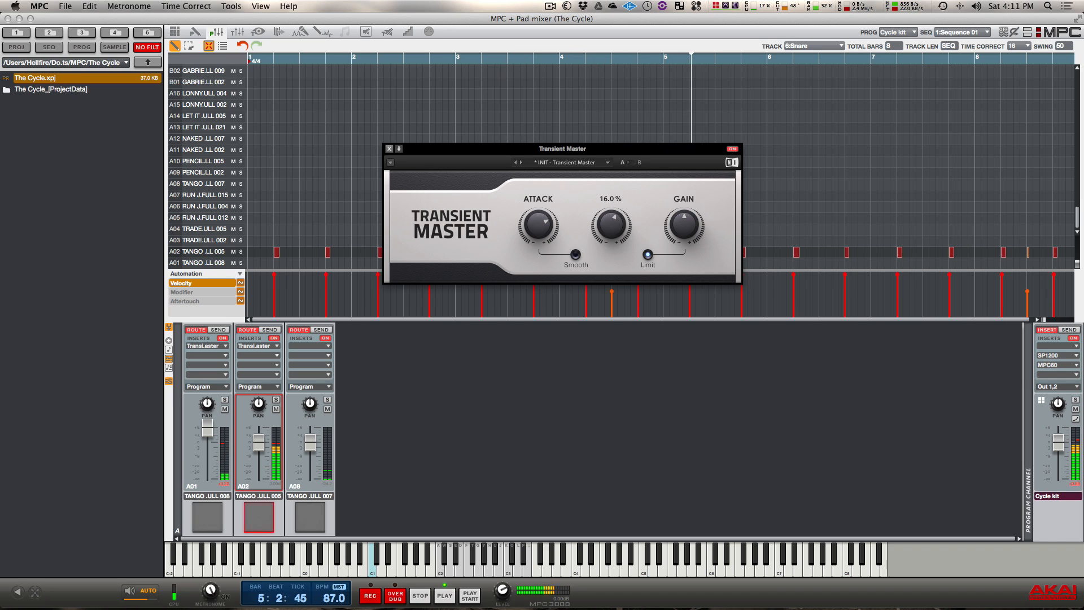
{"action": "left_click_drag", "start_coordinate": [611, 221], "coordinate": [611, 235]}
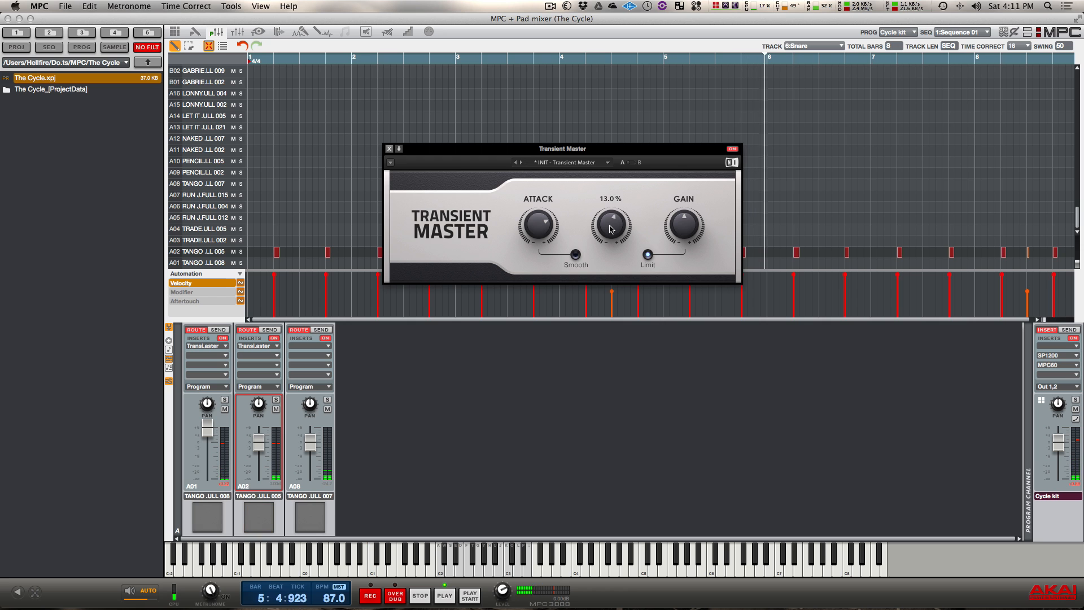